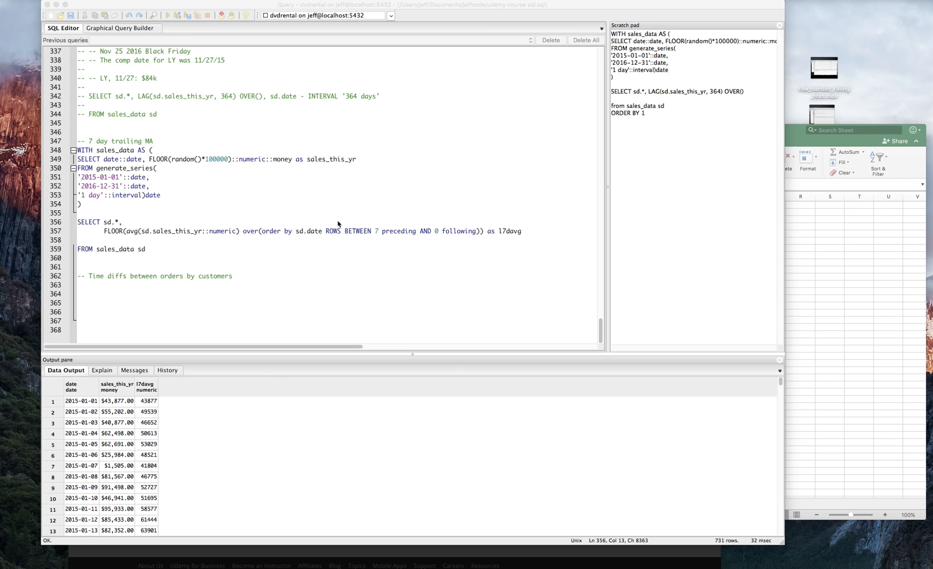
mouse_move(162, 195)
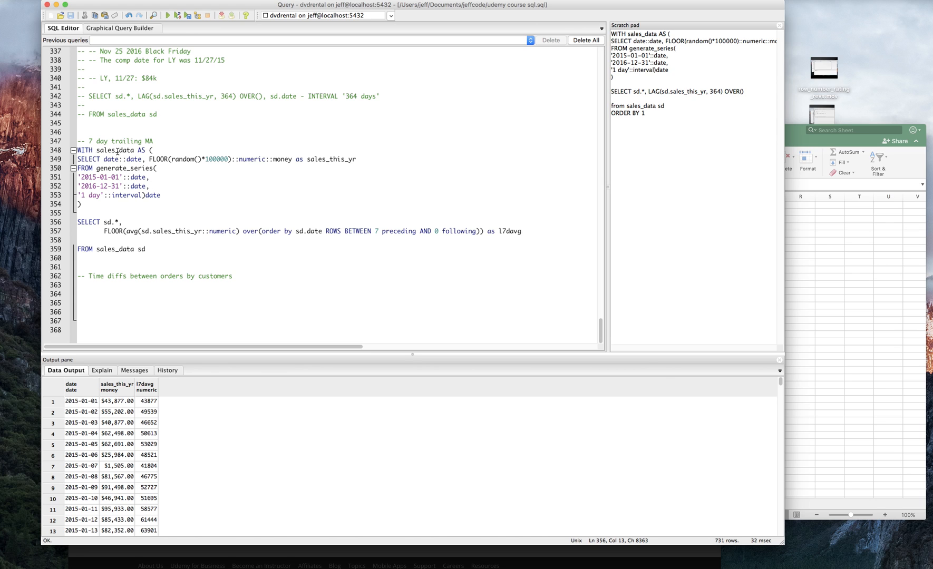
- Comment the query as a moving average, rolling (3 prior, 3 forward), above SELECT and rerun it
double_click(114, 149)
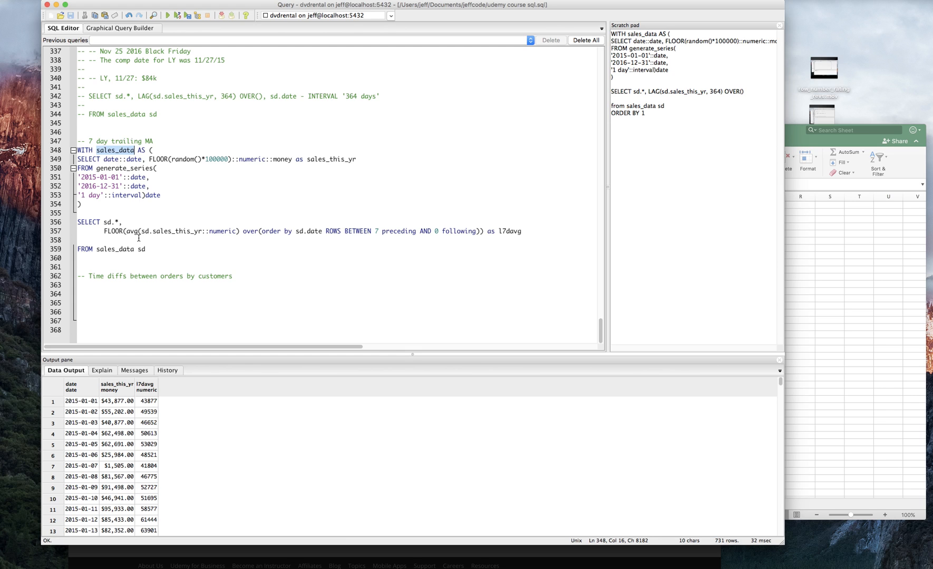
mouse_move(220, 231)
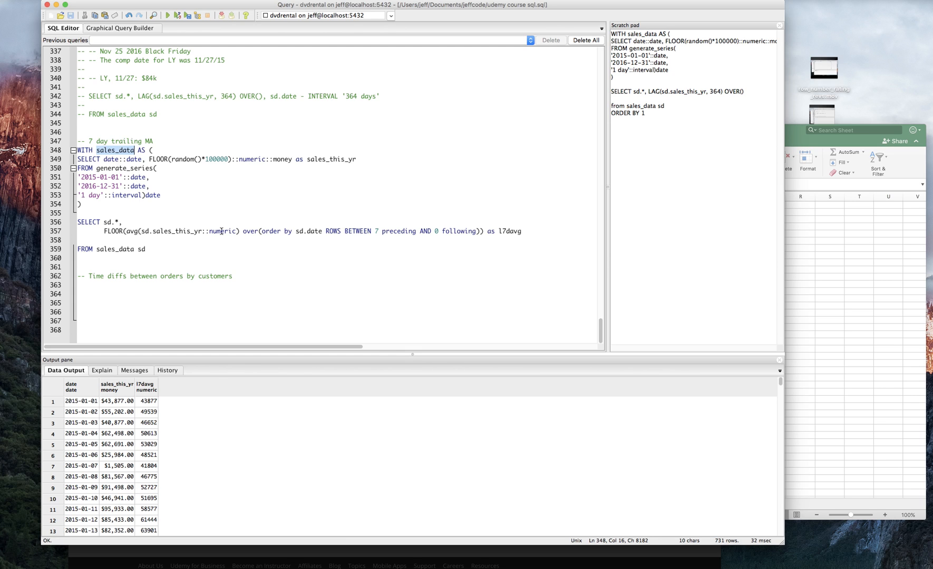
mouse_move(119, 231)
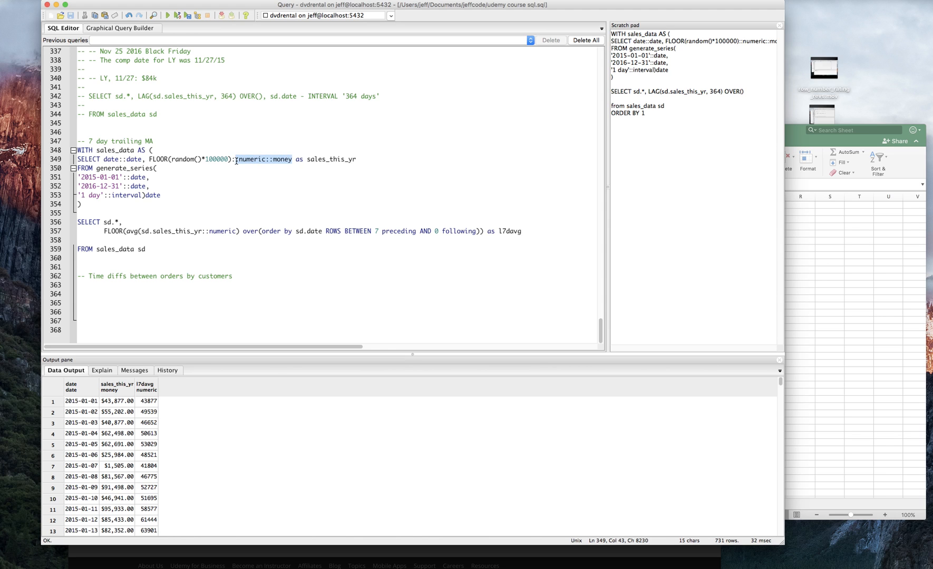
mouse_move(247, 230)
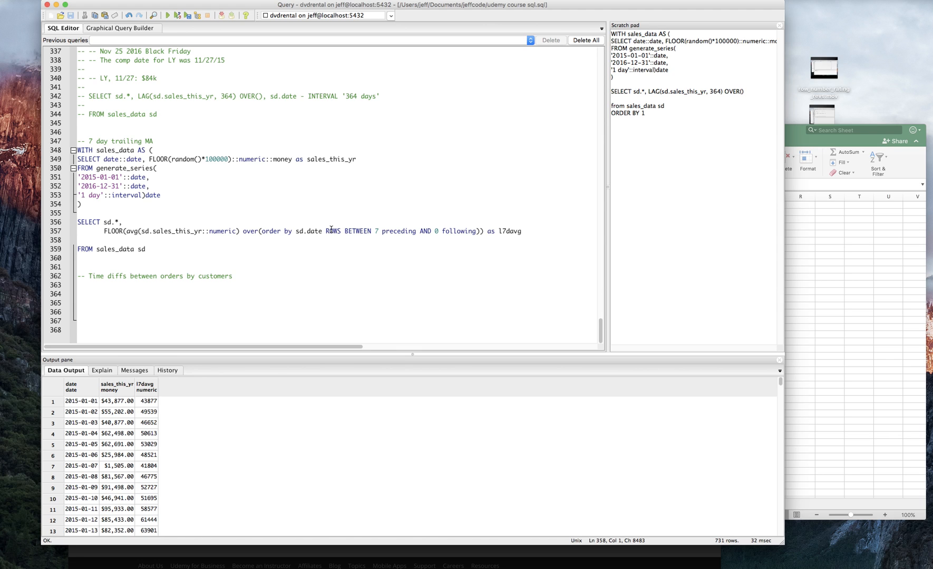
mouse_move(416, 228)
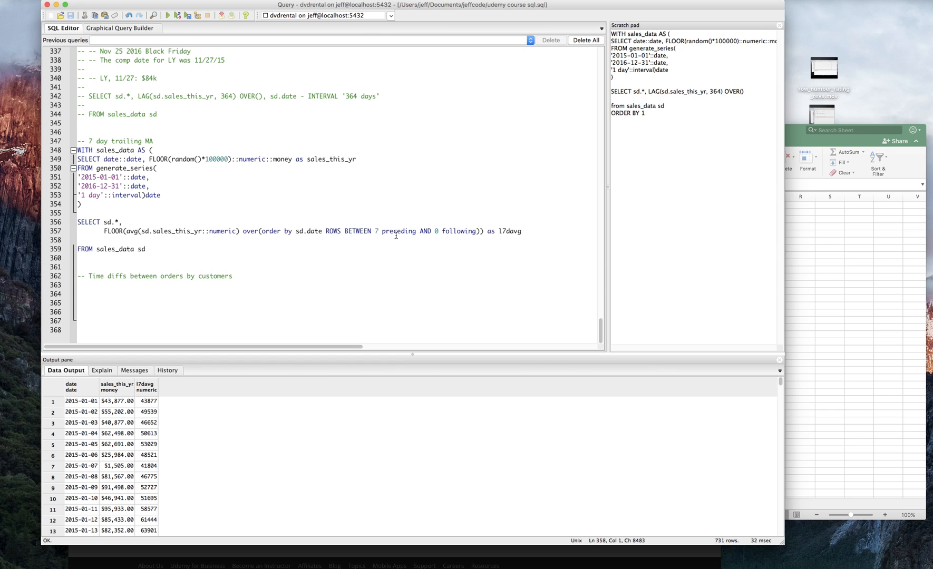
mouse_move(166, 228)
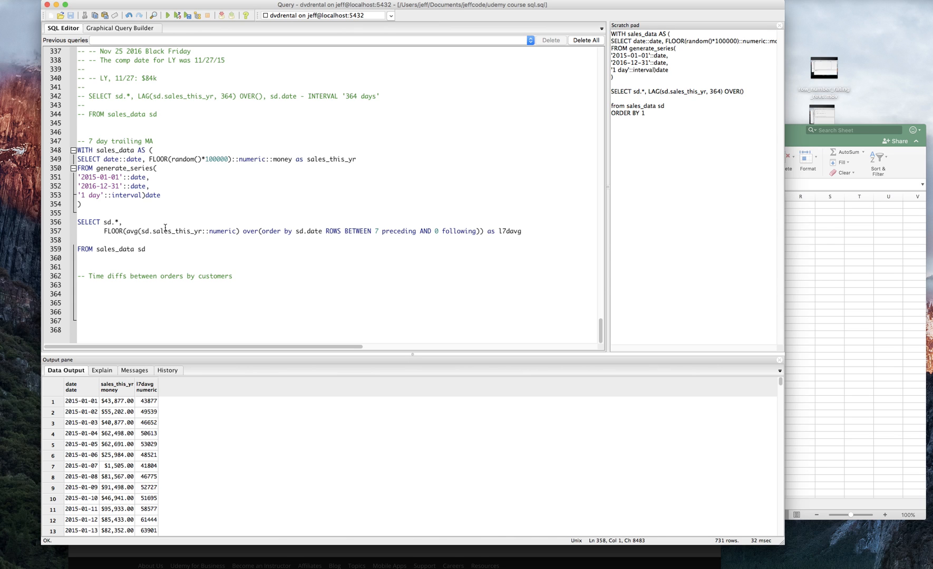
key("Return")
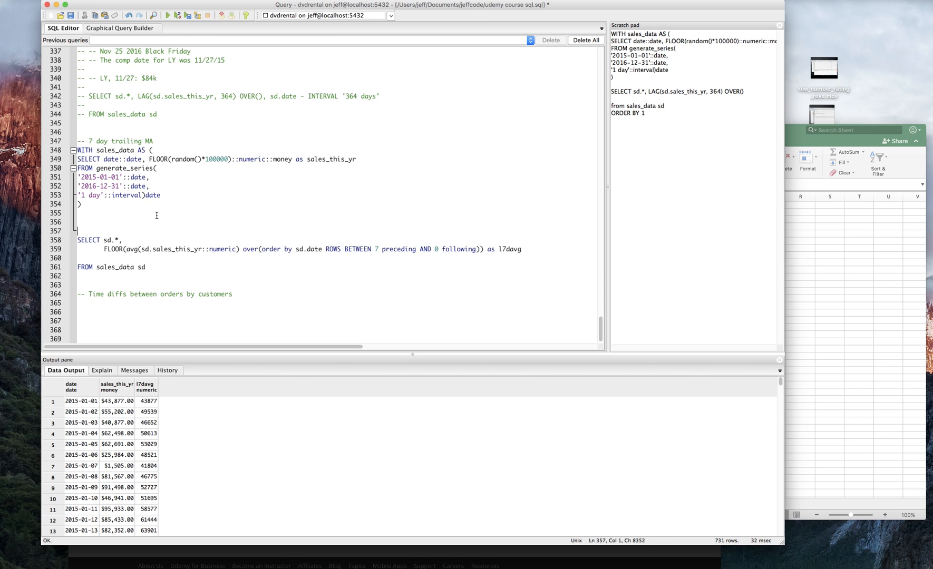
type("-- moving avg looking back")
type("-- rolling")
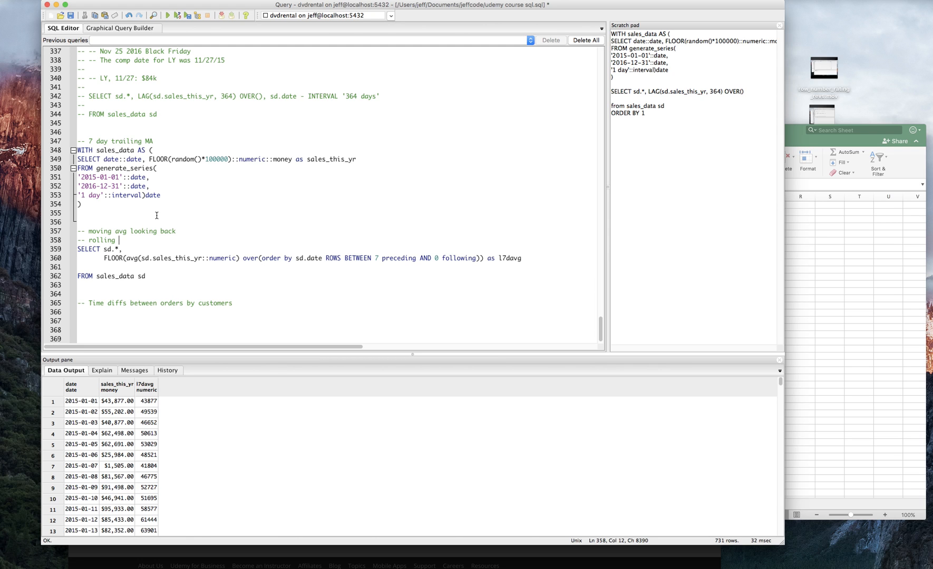
type("(3 prior, 3")
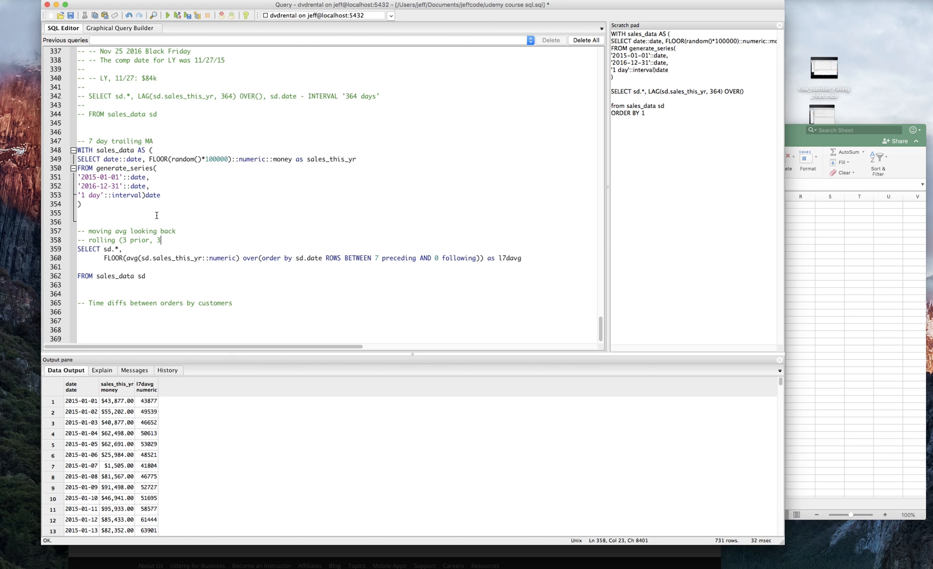
type("forward)")
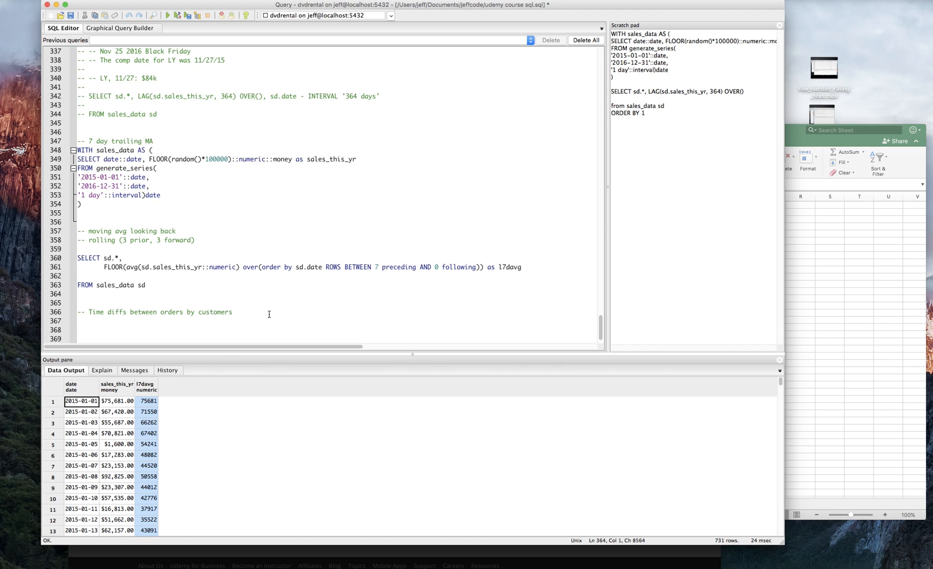
- Select the first result rows across date, sales and 7-day average for copying
left_click(146, 401)
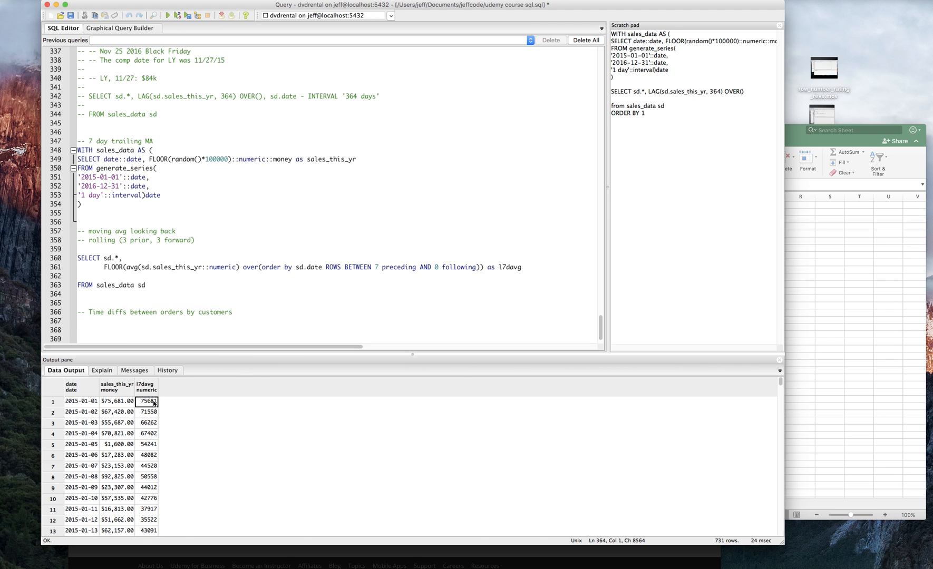
mouse_move(117, 403)
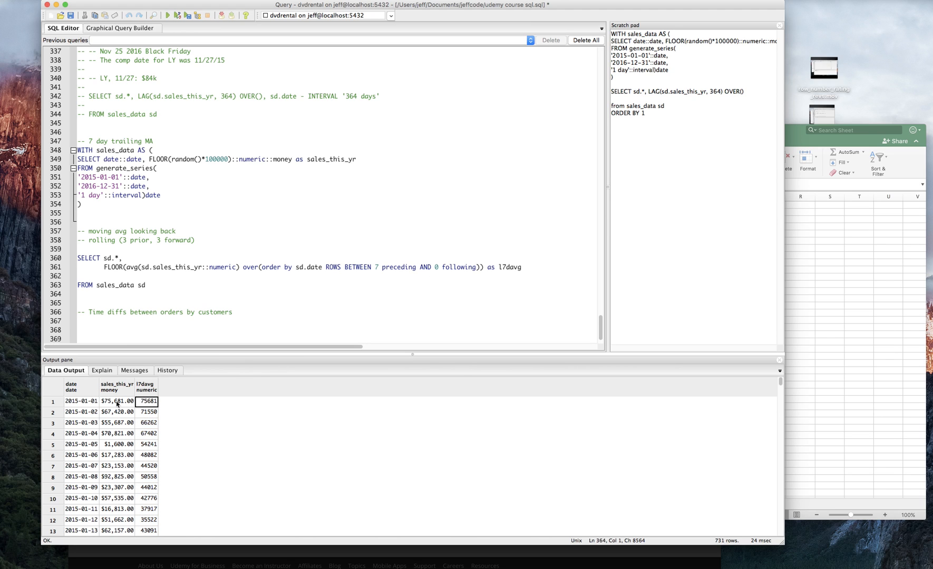
left_click(117, 401)
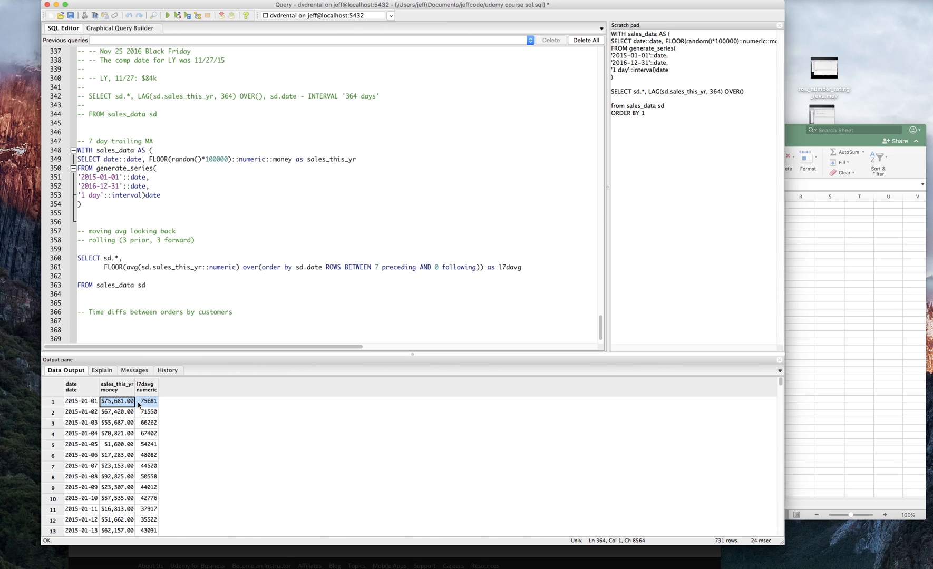
left_click(80, 401)
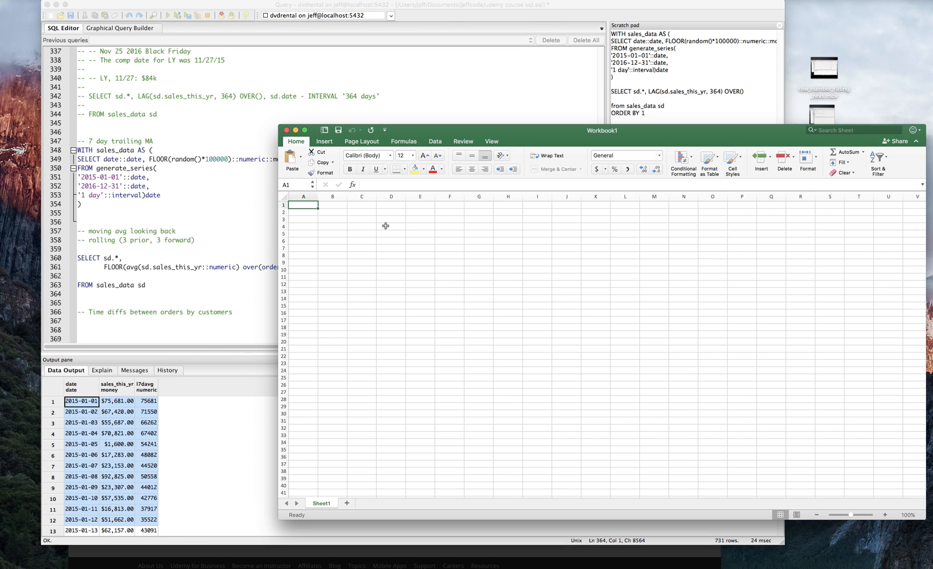
- Paste the results into A1 and split them at semicolons via Text to Columns
left_click(291, 160)
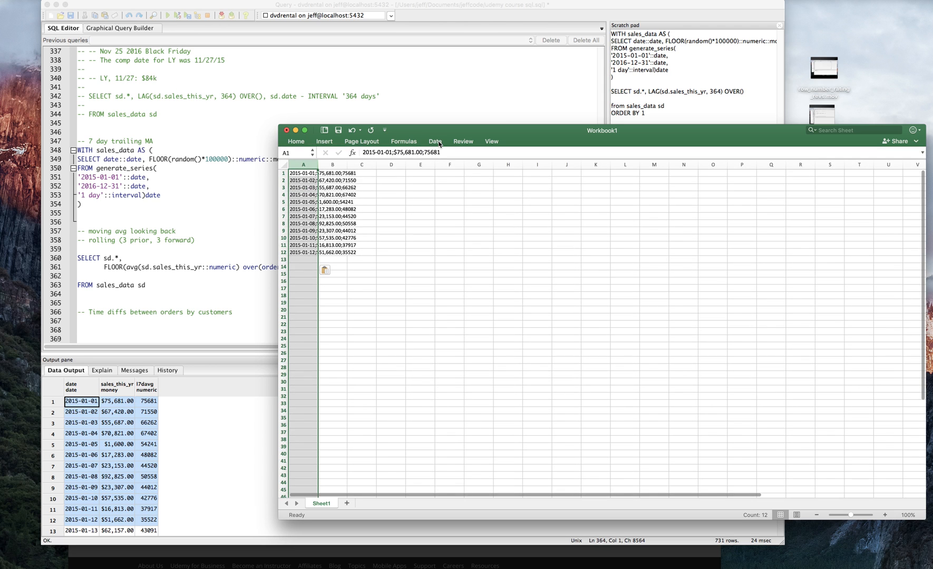
left_click(434, 141)
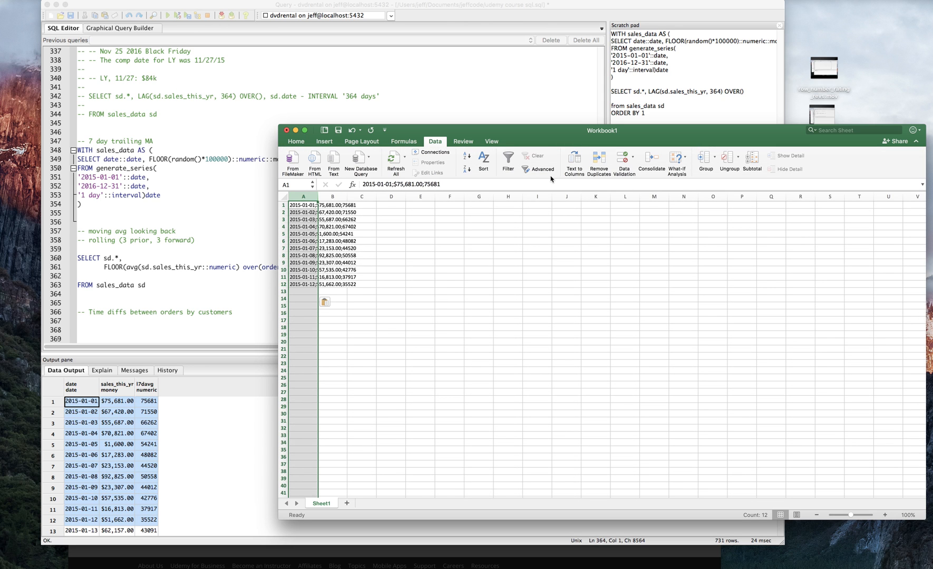
left_click(573, 164)
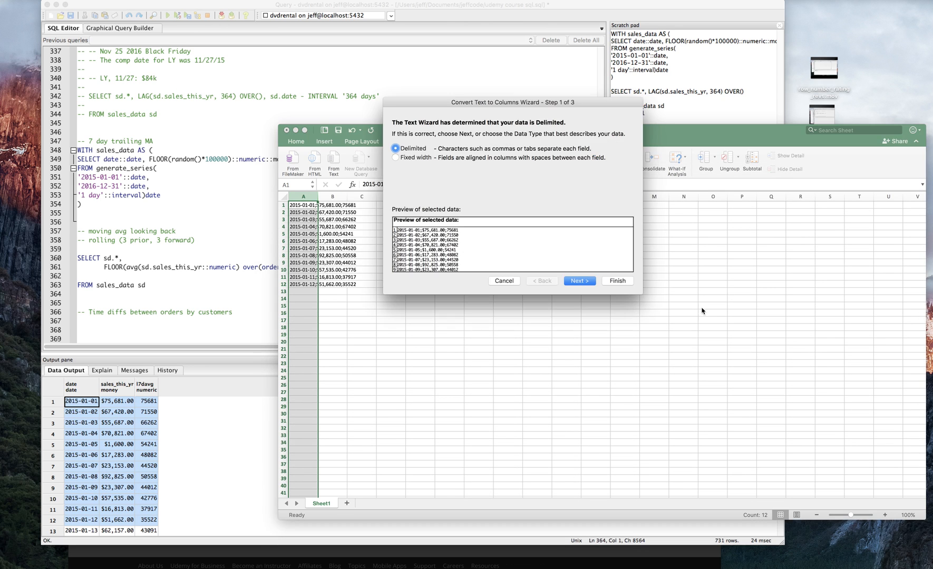
left_click(578, 280)
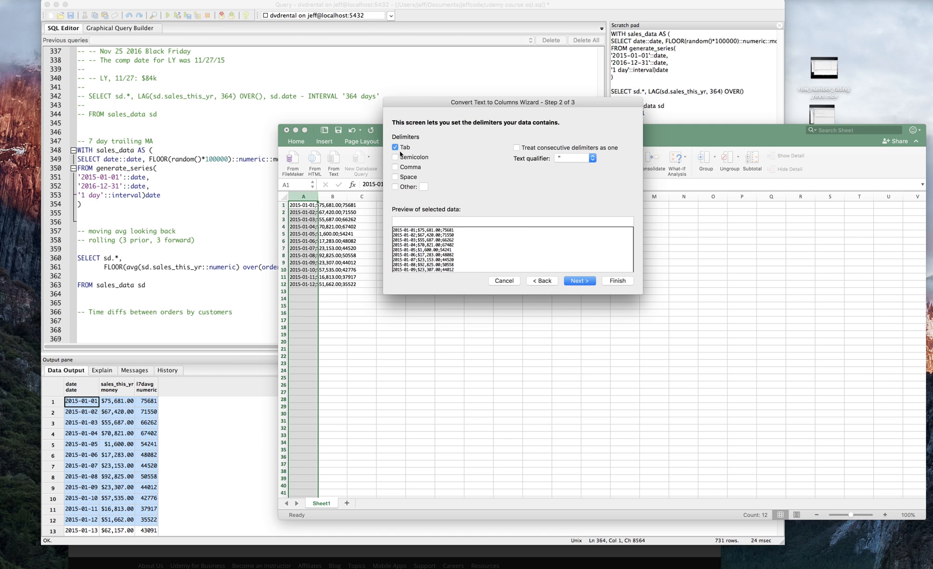
left_click(396, 158)
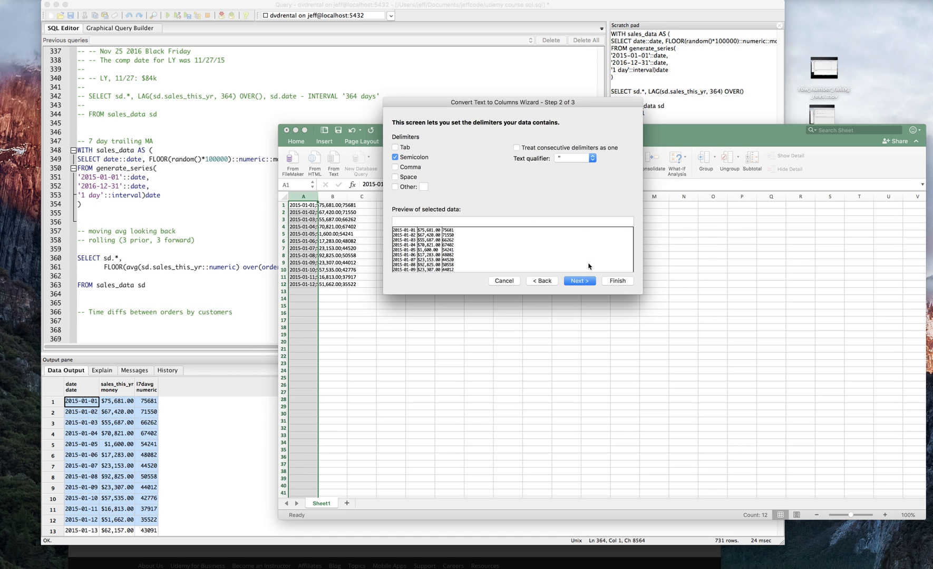
left_click(617, 281)
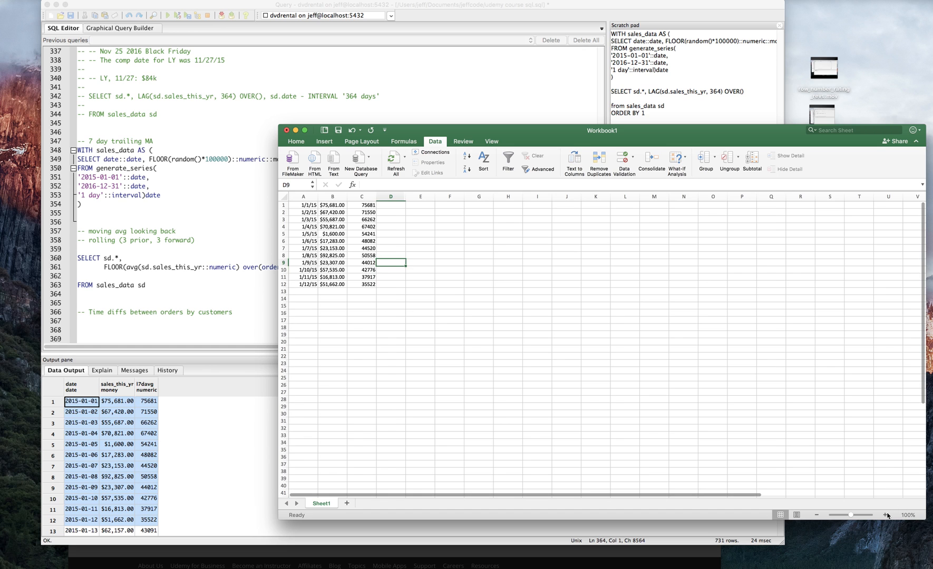
- Insert a header row above the data with Date, Sales and lagging 7 day ma labels
left_click(886, 515)
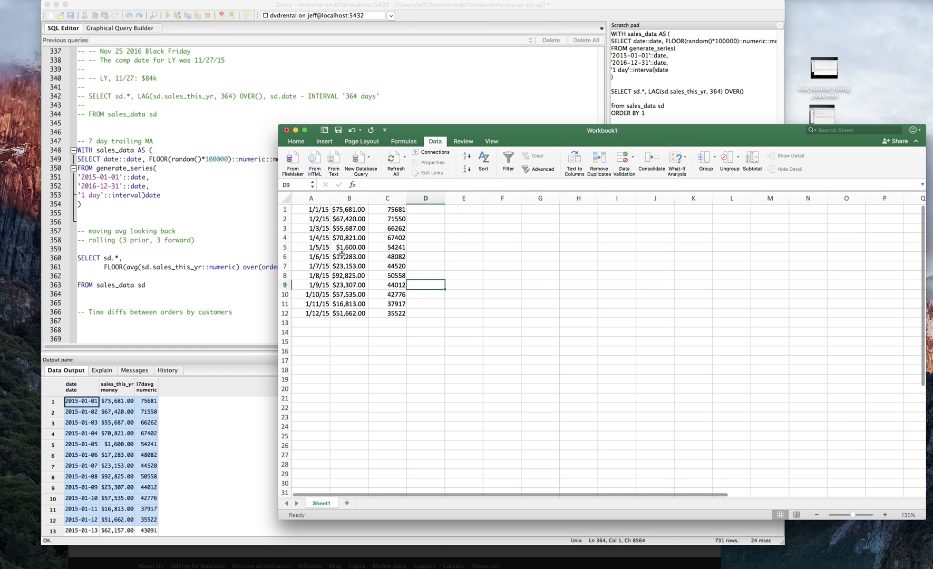
left_click(387, 209)
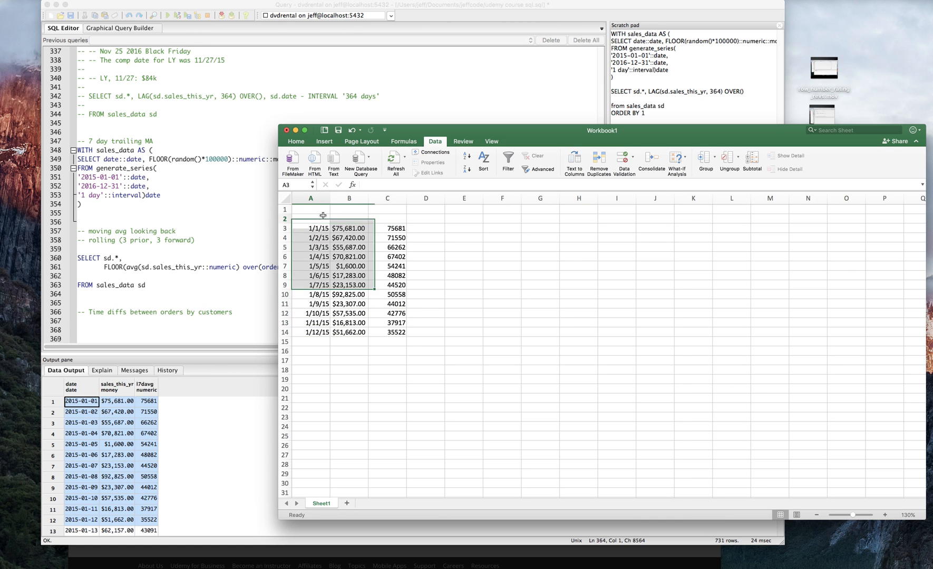
type("Sale")
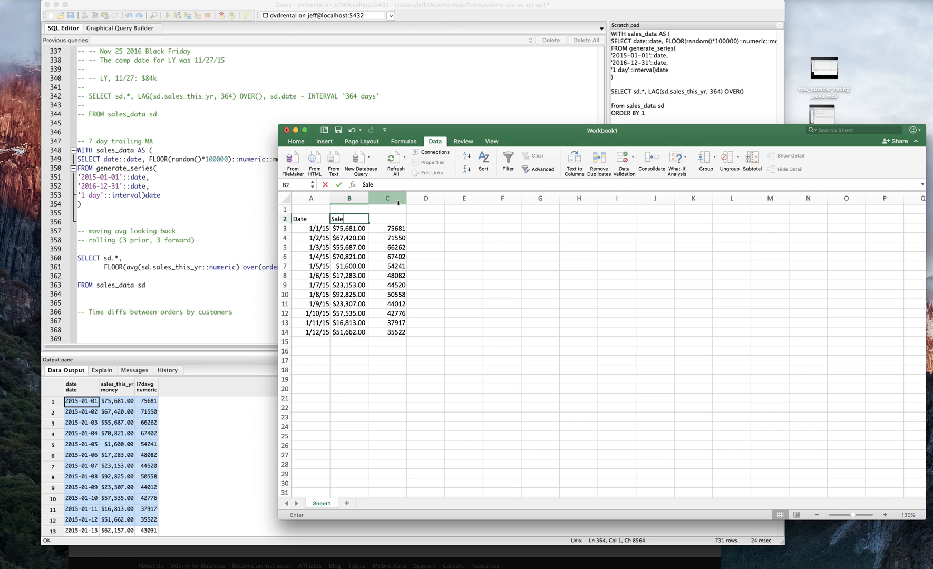
key("Return")
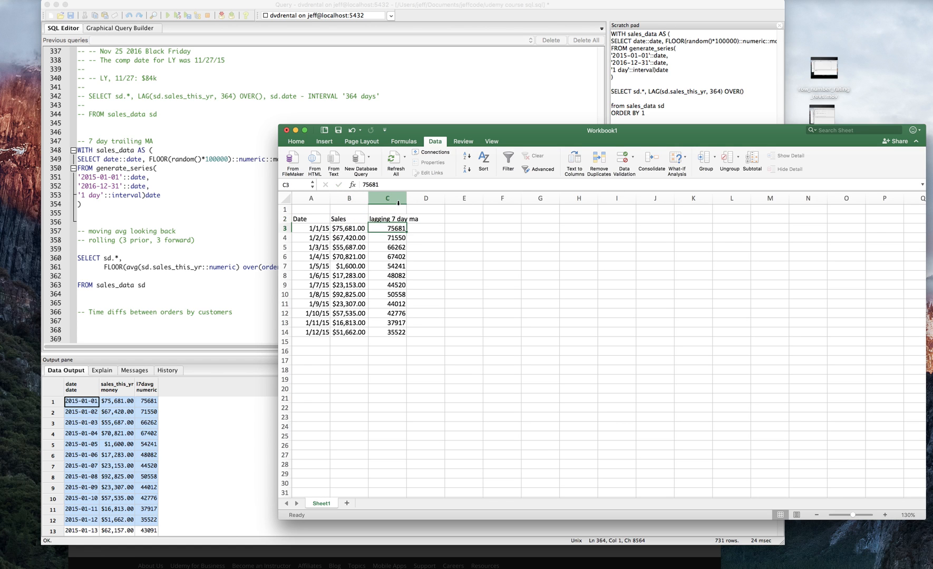
- Check the lagging averages with =AVERAGE(B3:B9) in D9, returning $44,520.71
left_click(386, 238)
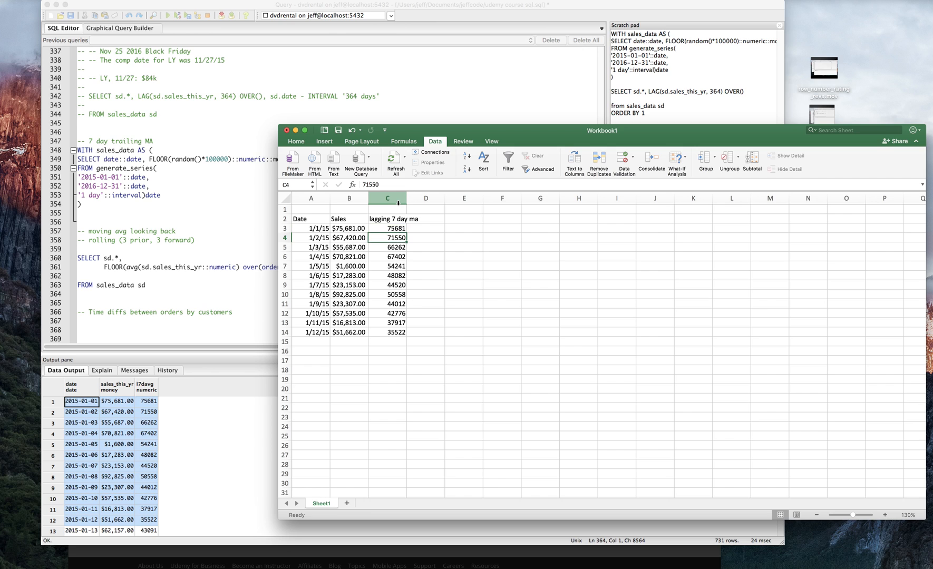
left_click(425, 257)
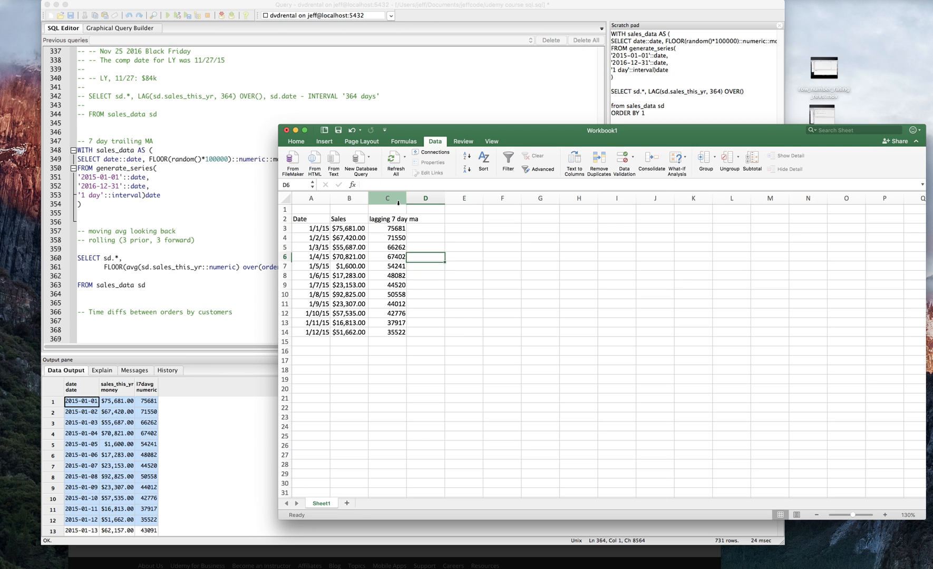
left_click(425, 266)
type("=AVERAGE(B3:B9)")
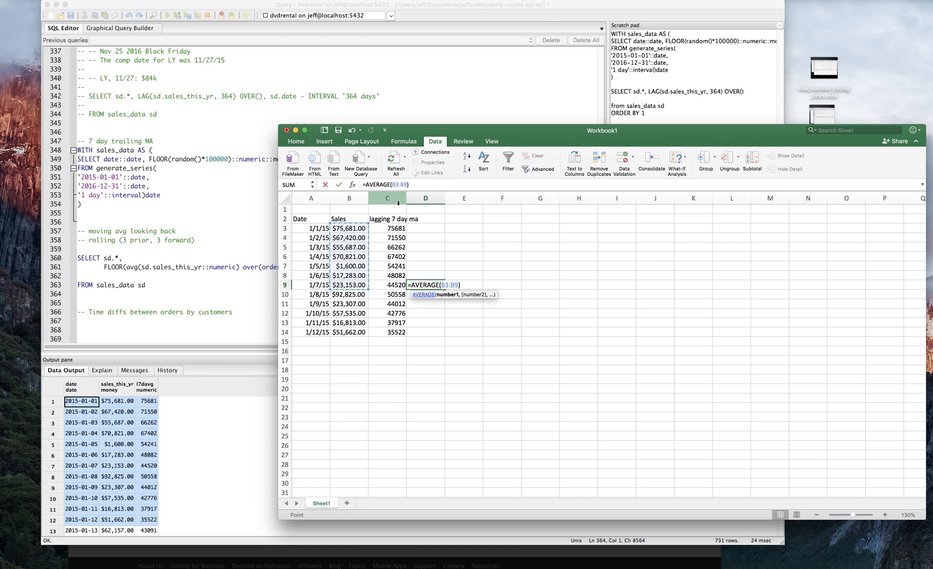
key("Return")
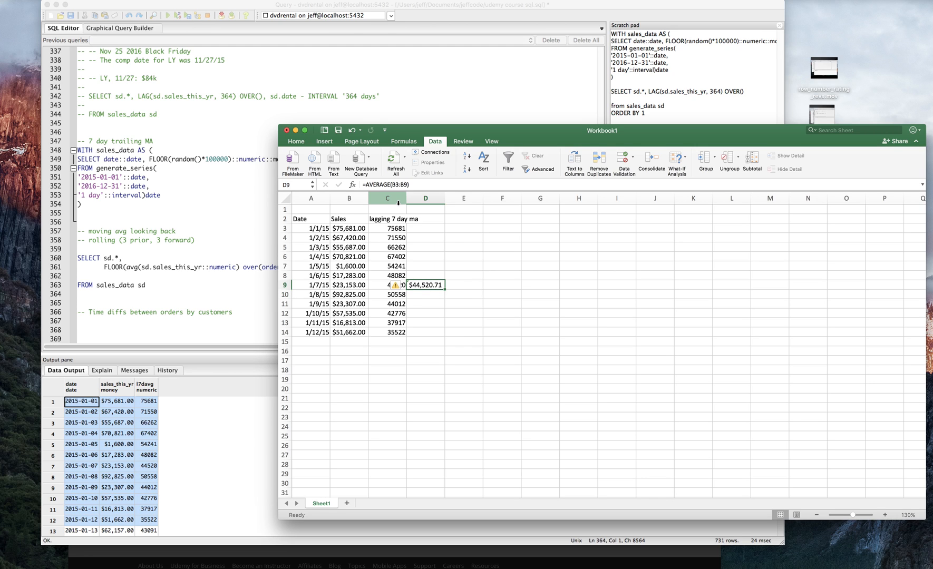
left_click(387, 286)
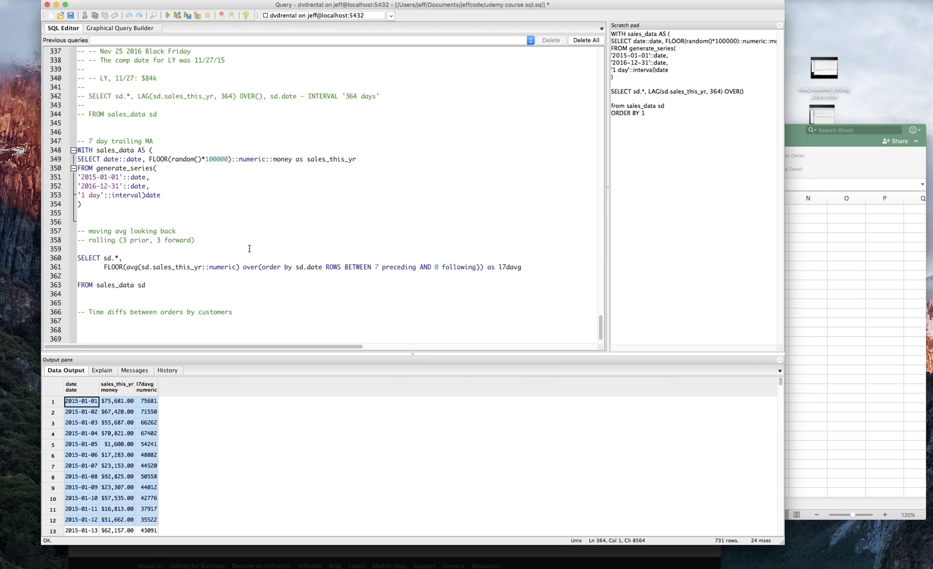
mouse_move(281, 255)
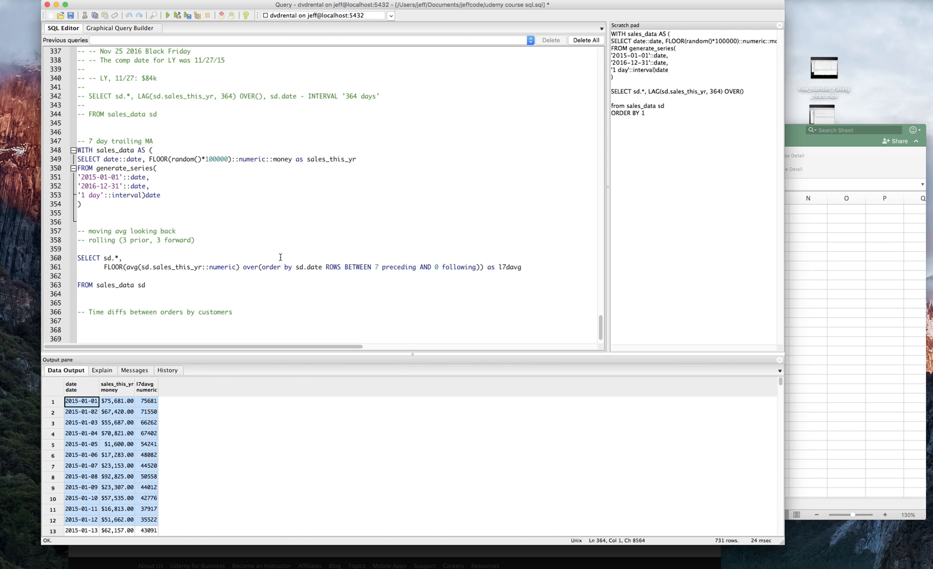
mouse_move(270, 253)
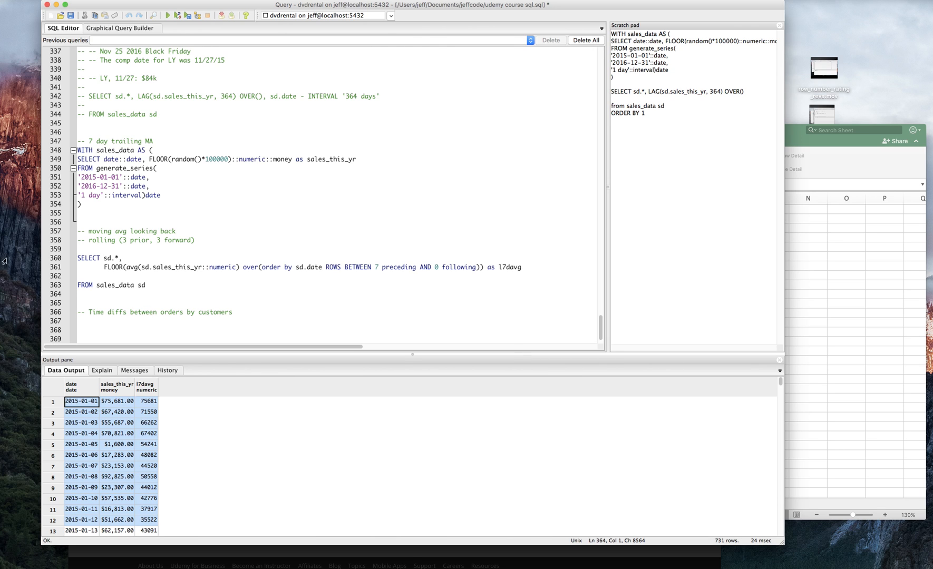
mouse_move(85, 244)
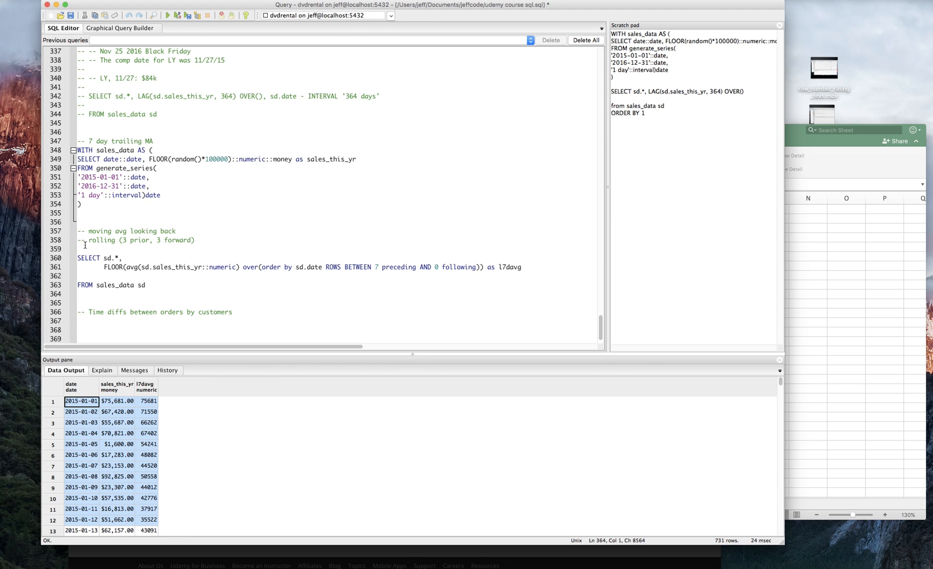
mouse_move(139, 260)
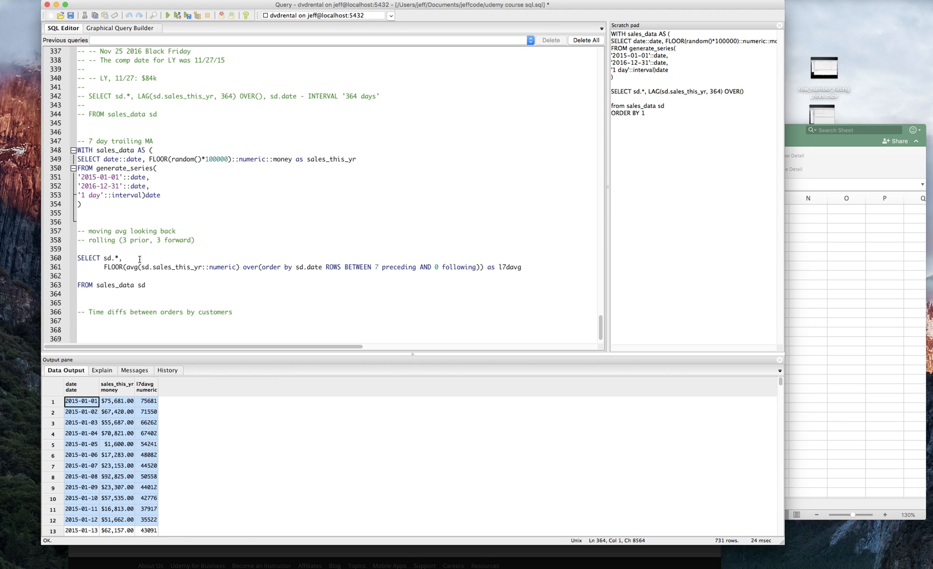
mouse_move(142, 252)
type("SELE")
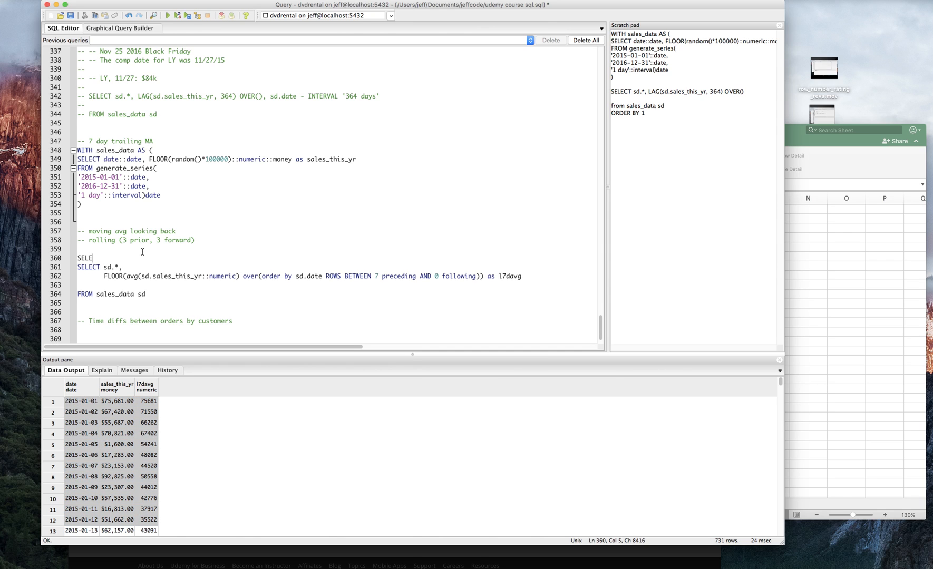
- Add sd.sales_this_yr minus the FLOOR trailing average as a vsavg column after l7davg
type("CT")
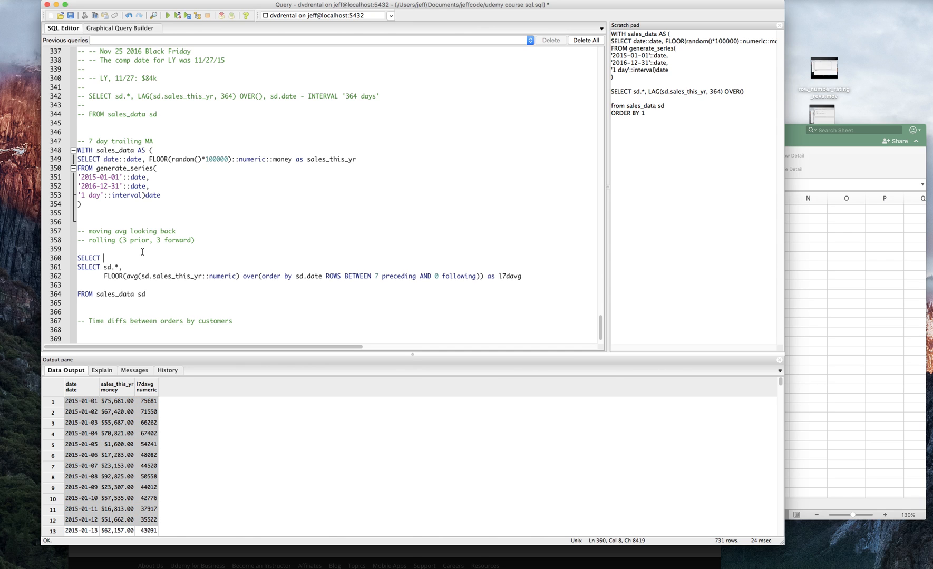
key("Backspace")
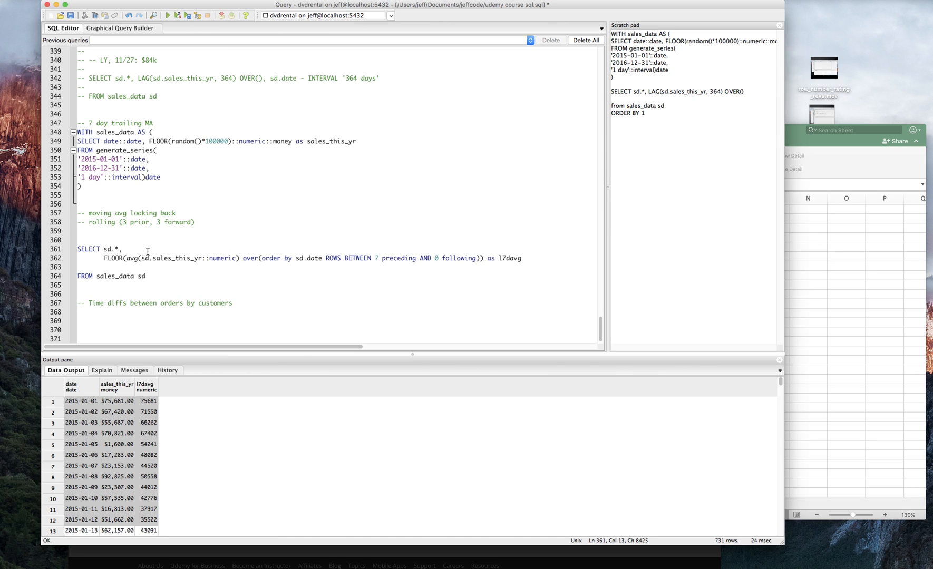
type(",")
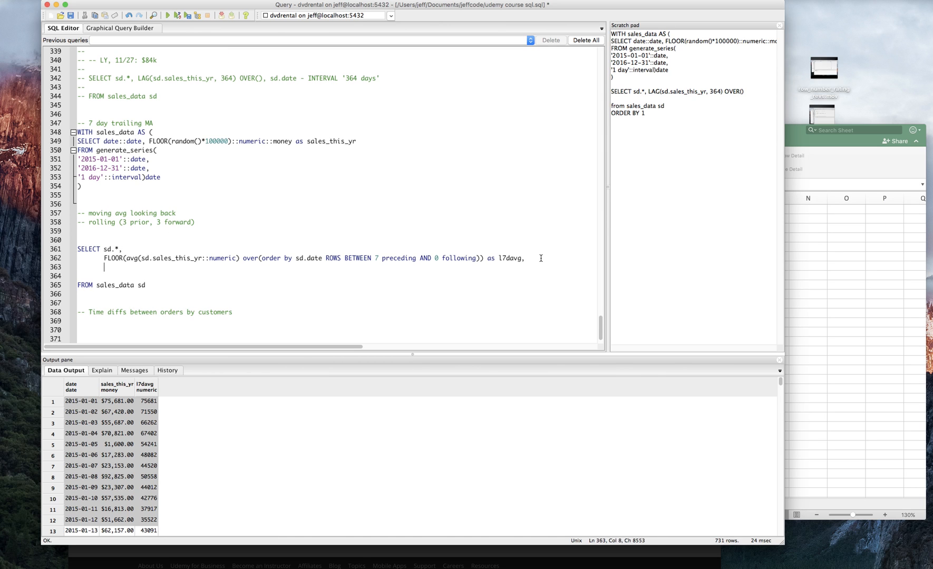
type("sd.as")
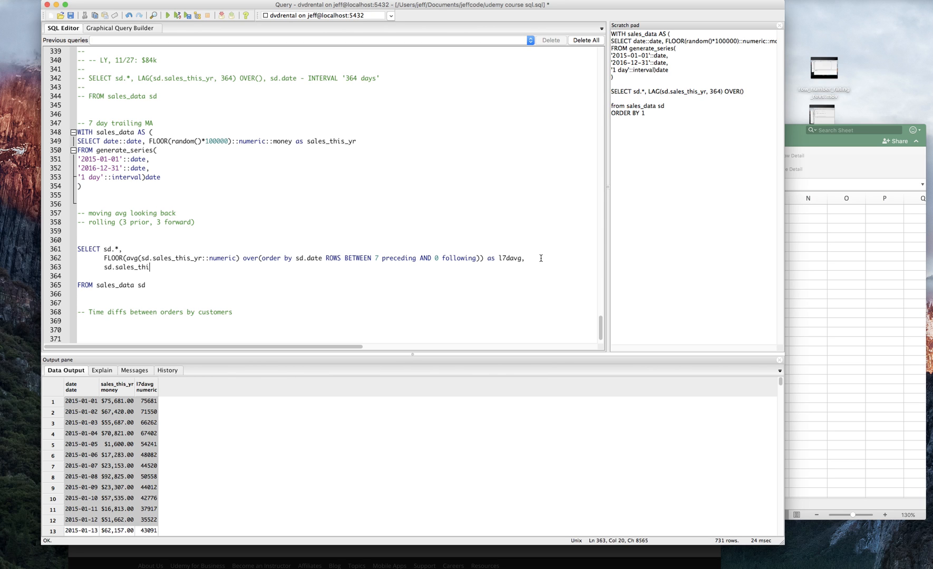
type("s_yr -")
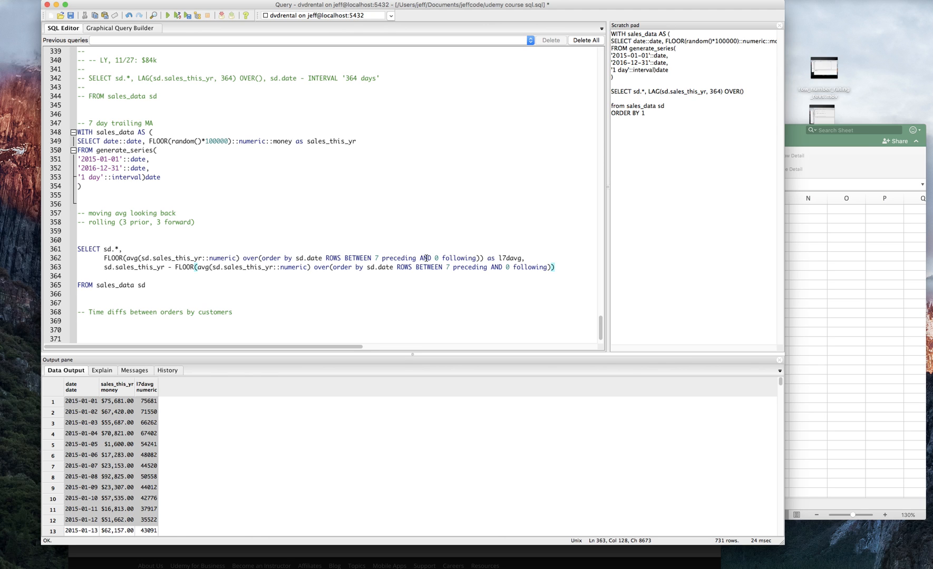
type("as")
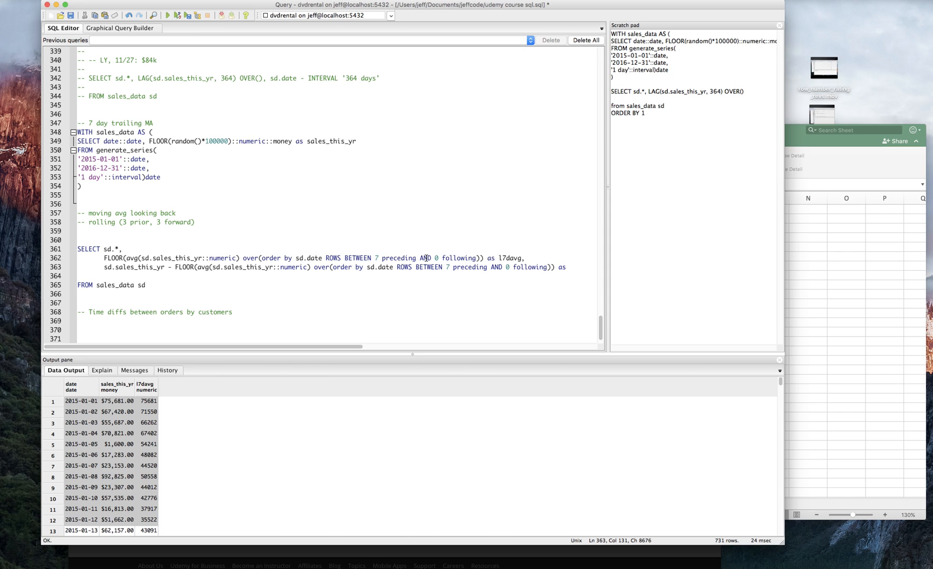
type("ty")
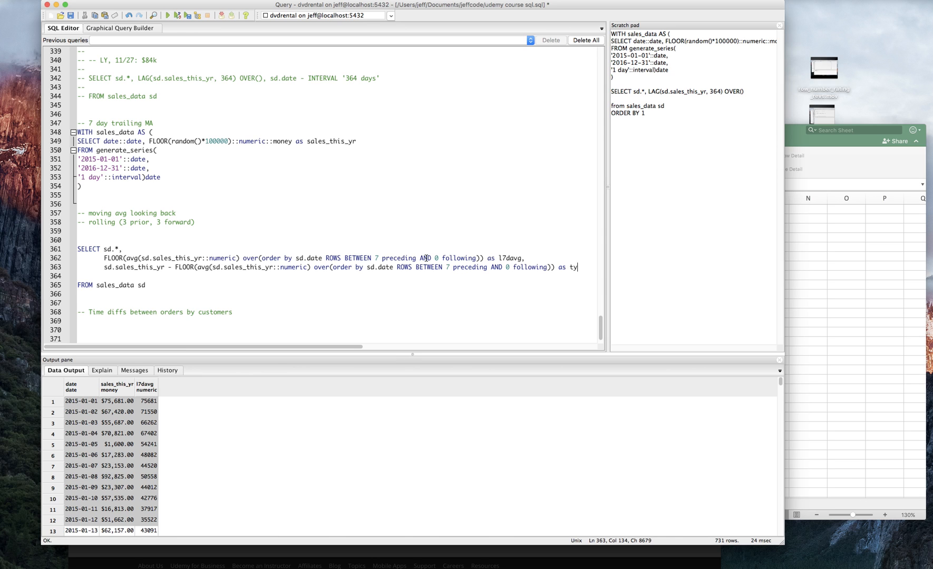
type("vsavg")
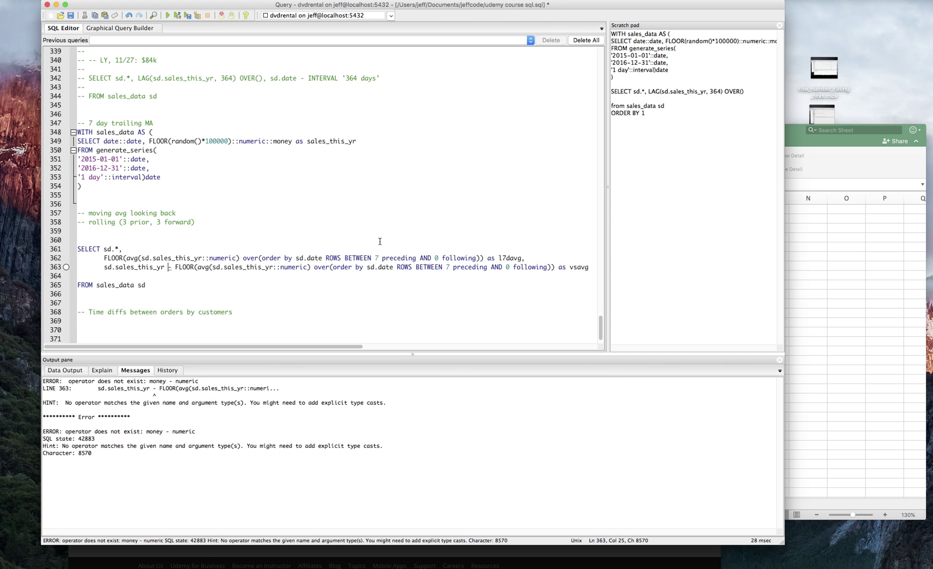
mouse_move(177, 287)
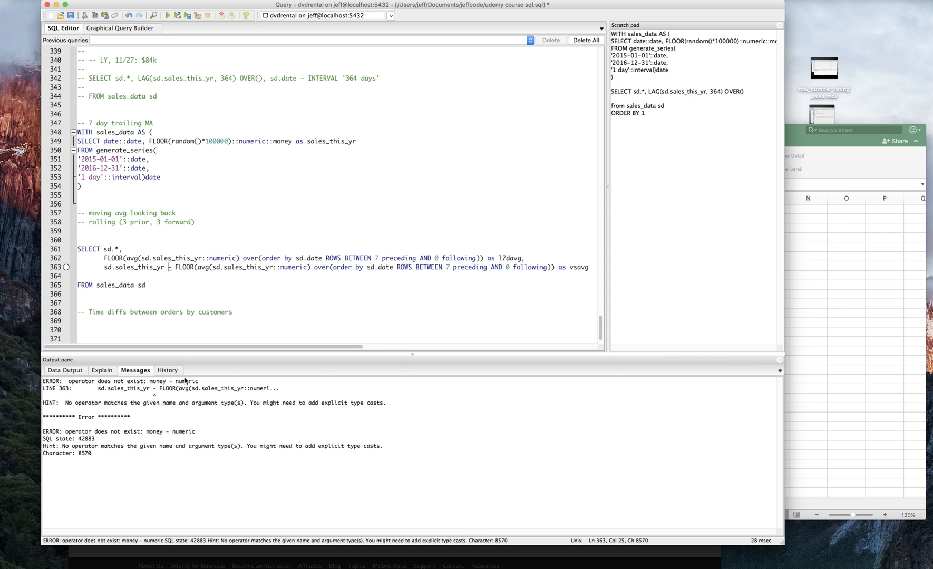
mouse_move(206, 227)
type("::numeric")
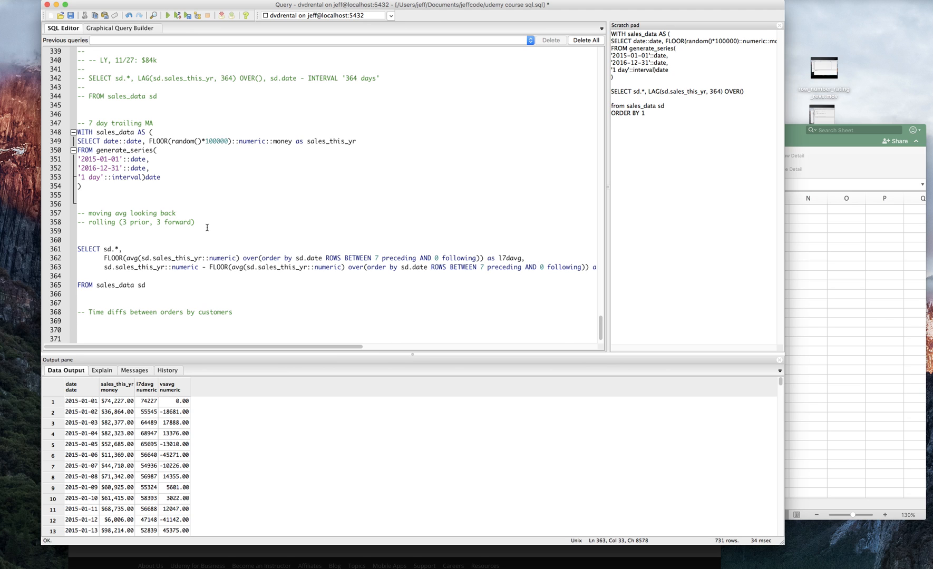
mouse_move(165, 412)
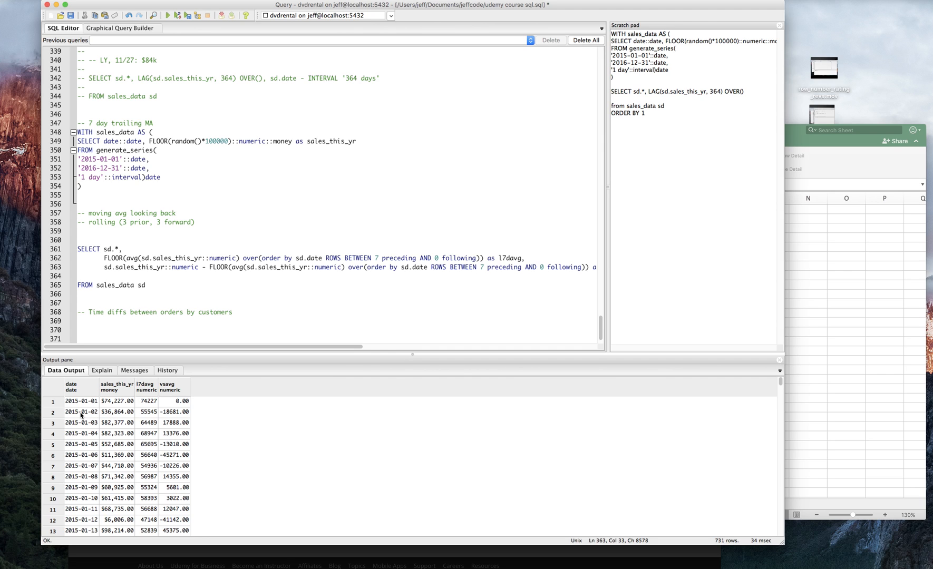
- Inspect the 2015-01-02 sales value against its trailing average in Data Output
left_click(81, 411)
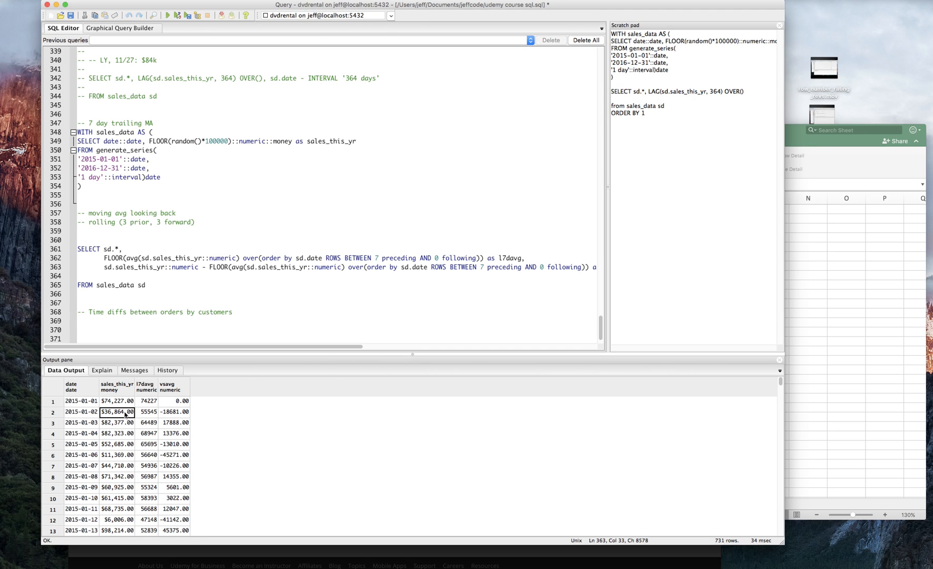
mouse_move(146, 416)
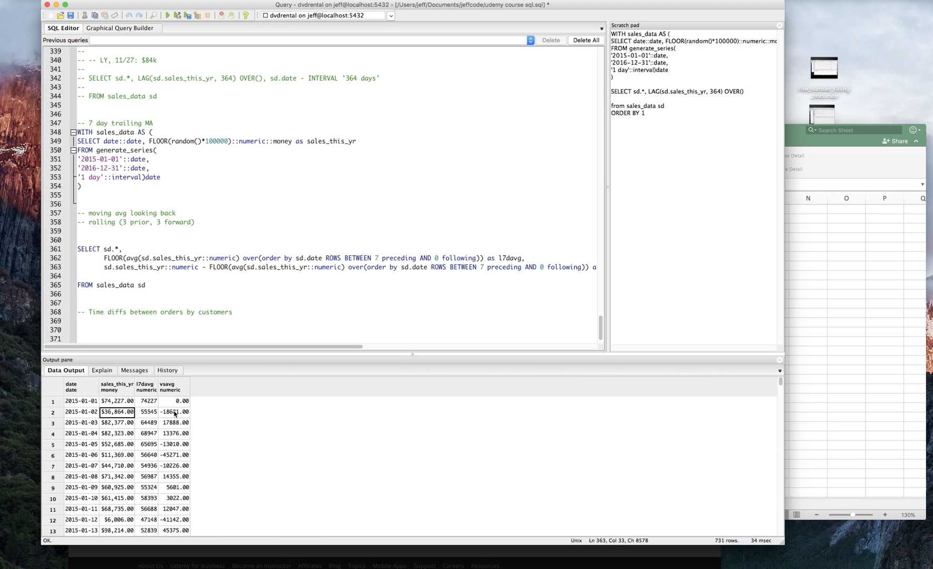
mouse_move(201, 246)
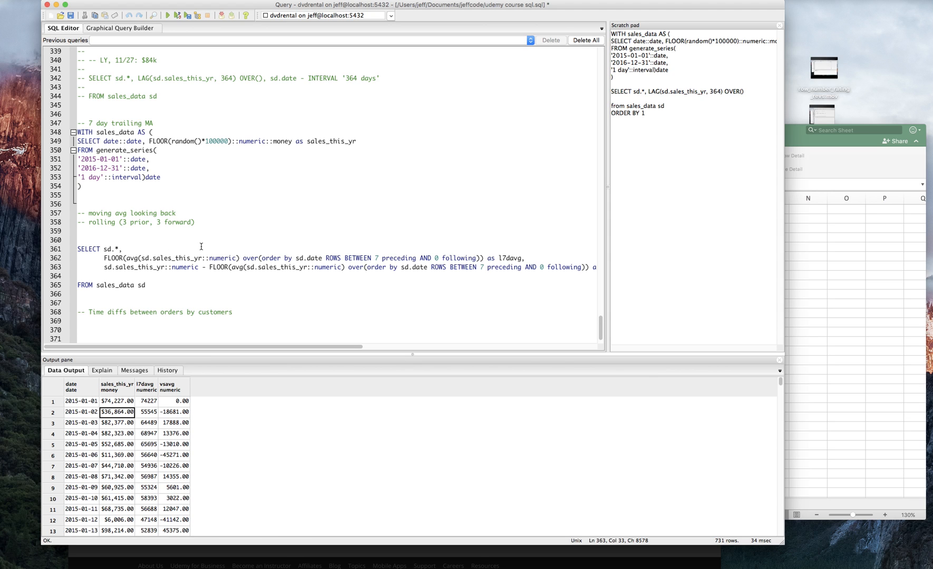
mouse_move(163, 248)
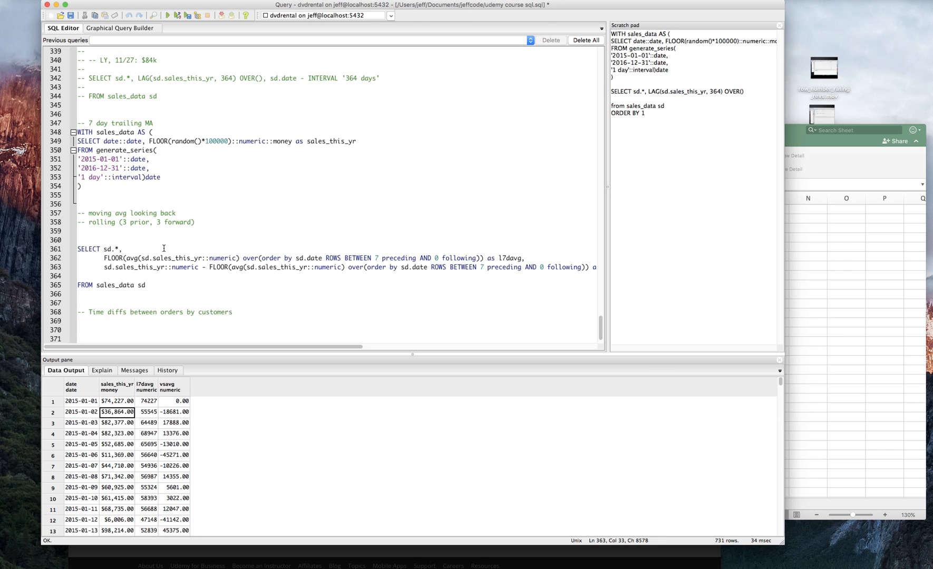
mouse_move(239, 248)
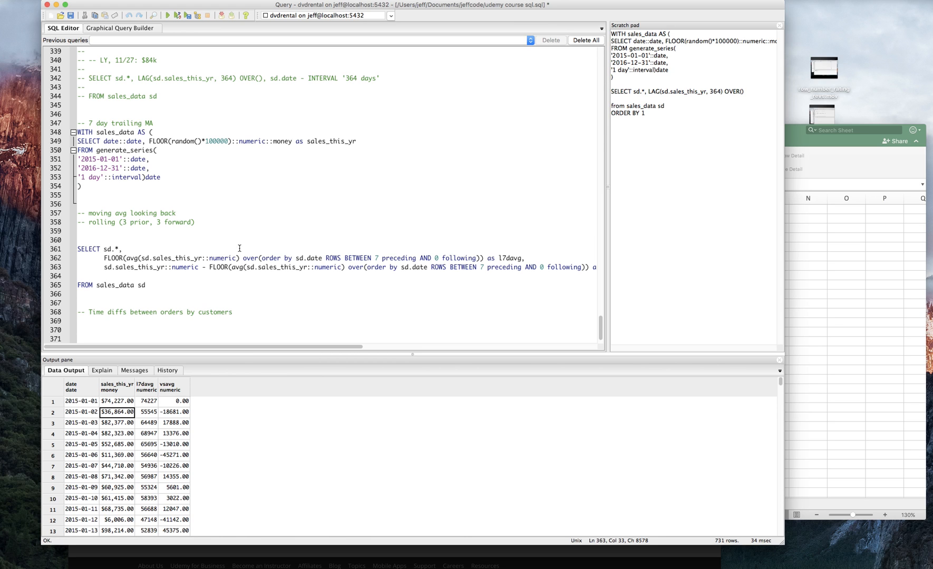
mouse_move(341, 258)
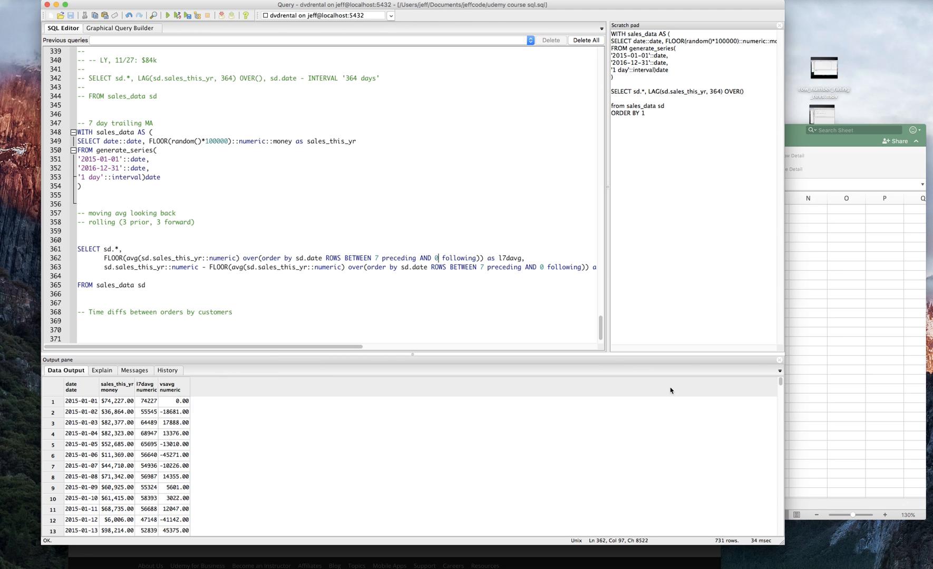
mouse_move(199, 314)
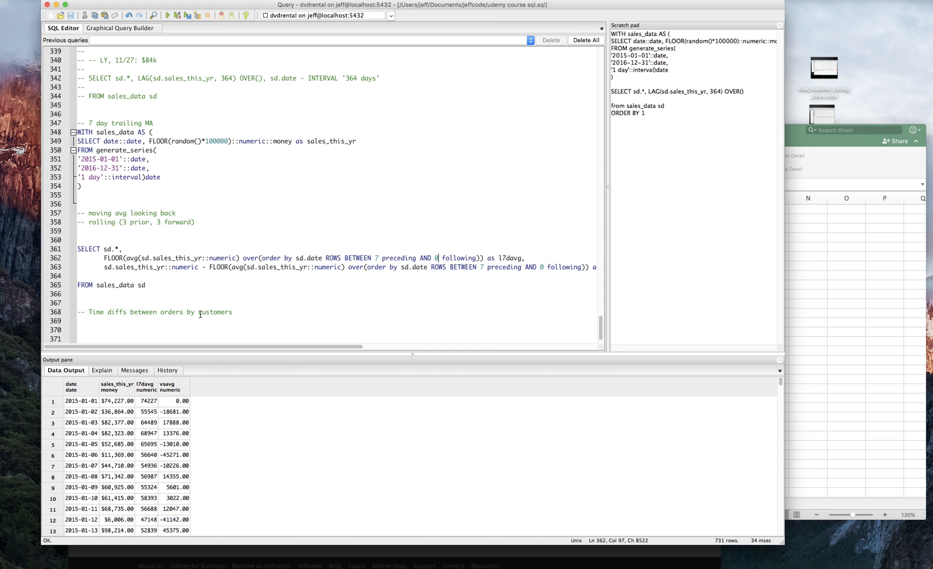
mouse_move(207, 314)
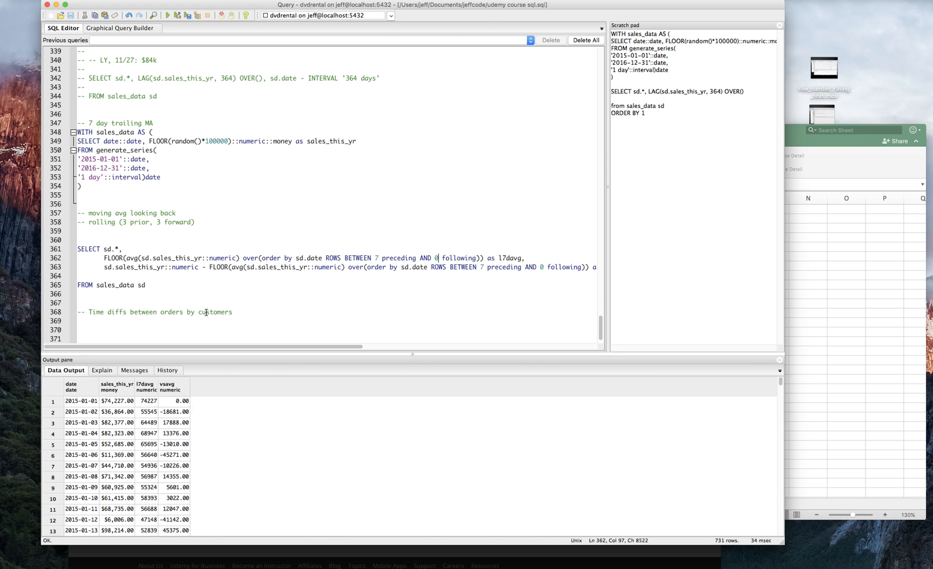